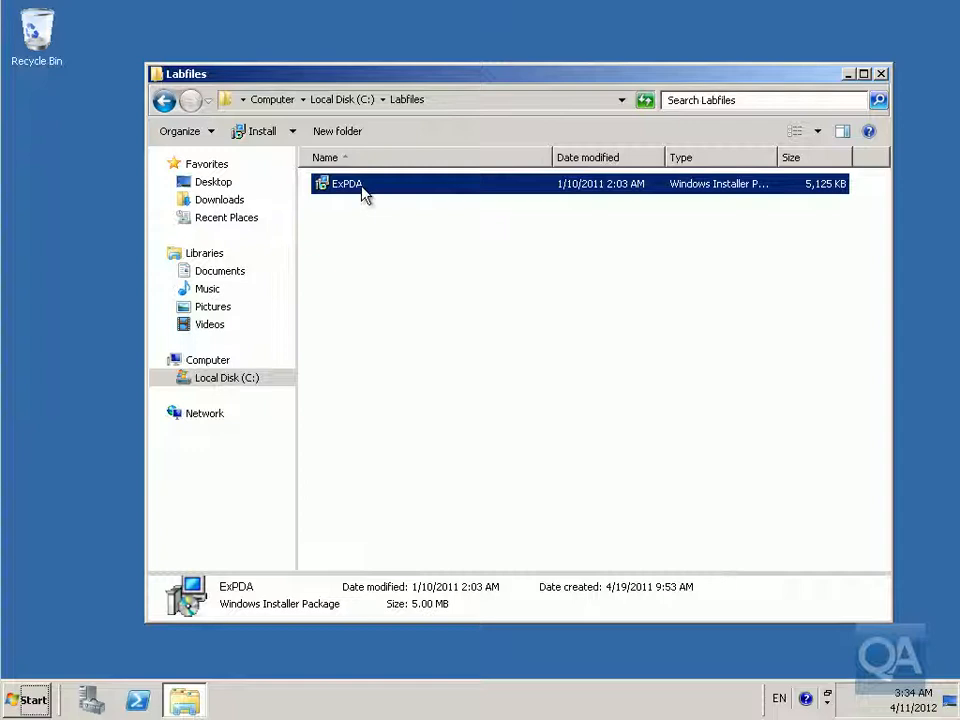
Install ExPDA from ExPDA.msi with default install and data folders, finishing with Launch ExPDA checked.
{"action": "double_click", "coordinate": [347, 183]}
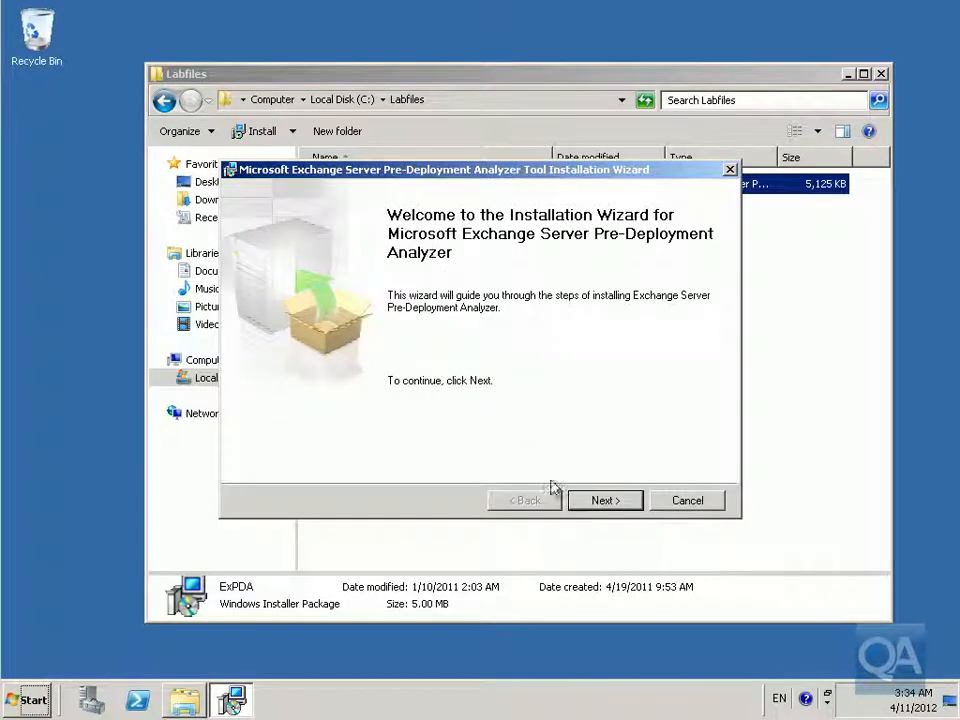
{"action": "left_click", "coordinate": [604, 500]}
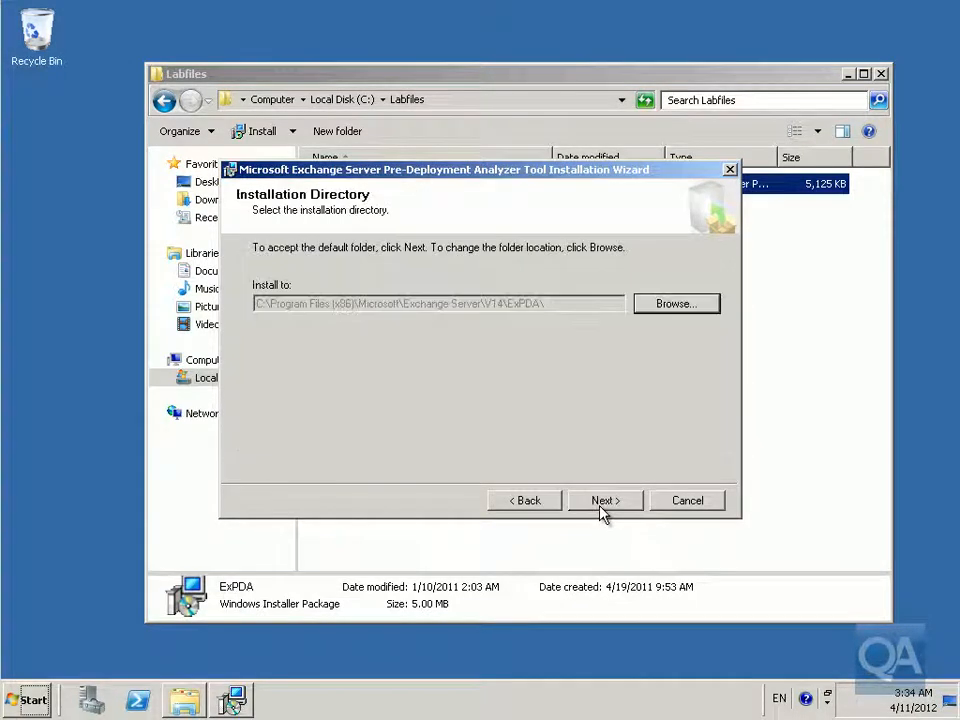
{"action": "mouse_move", "coordinate": [620, 518]}
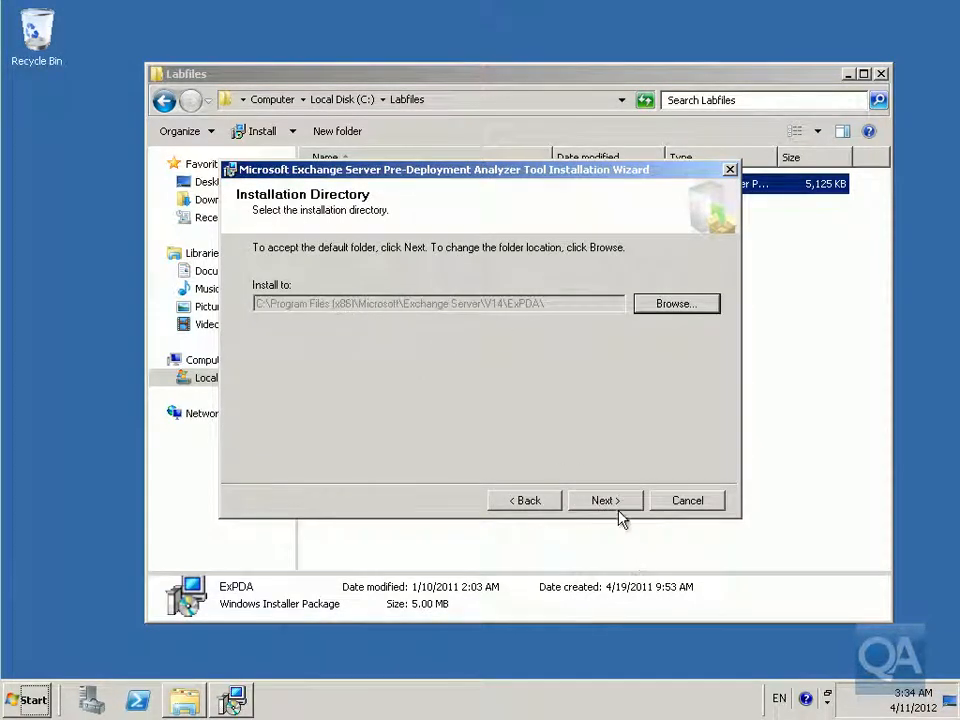
{"action": "left_click", "coordinate": [605, 500]}
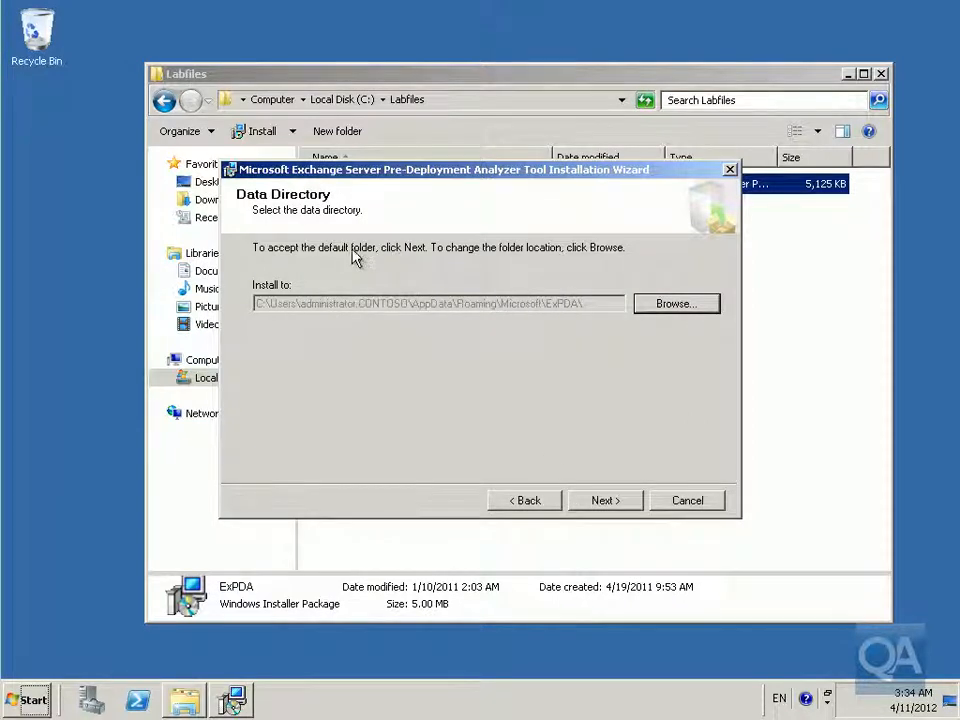
{"action": "mouse_move", "coordinate": [580, 465]}
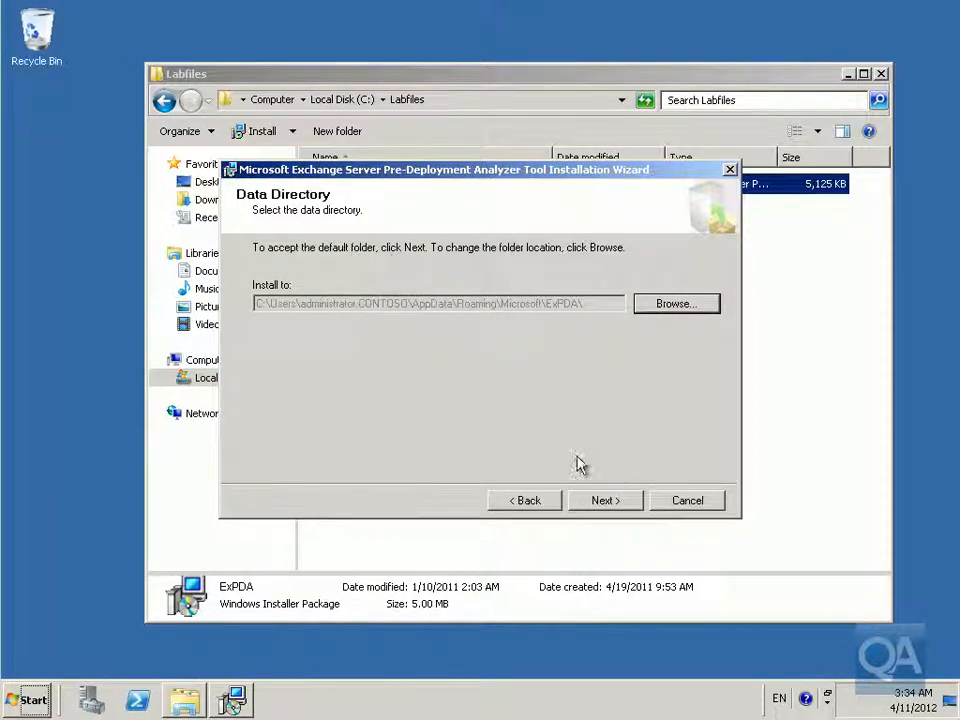
{"action": "mouse_move", "coordinate": [605, 500]}
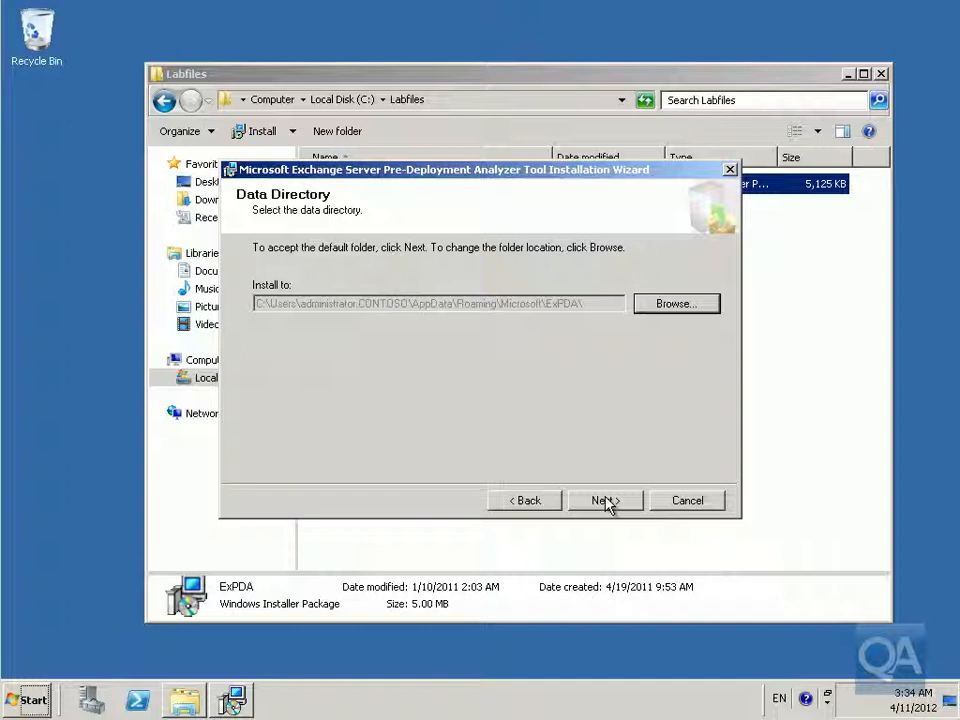
{"action": "left_click", "coordinate": [605, 500]}
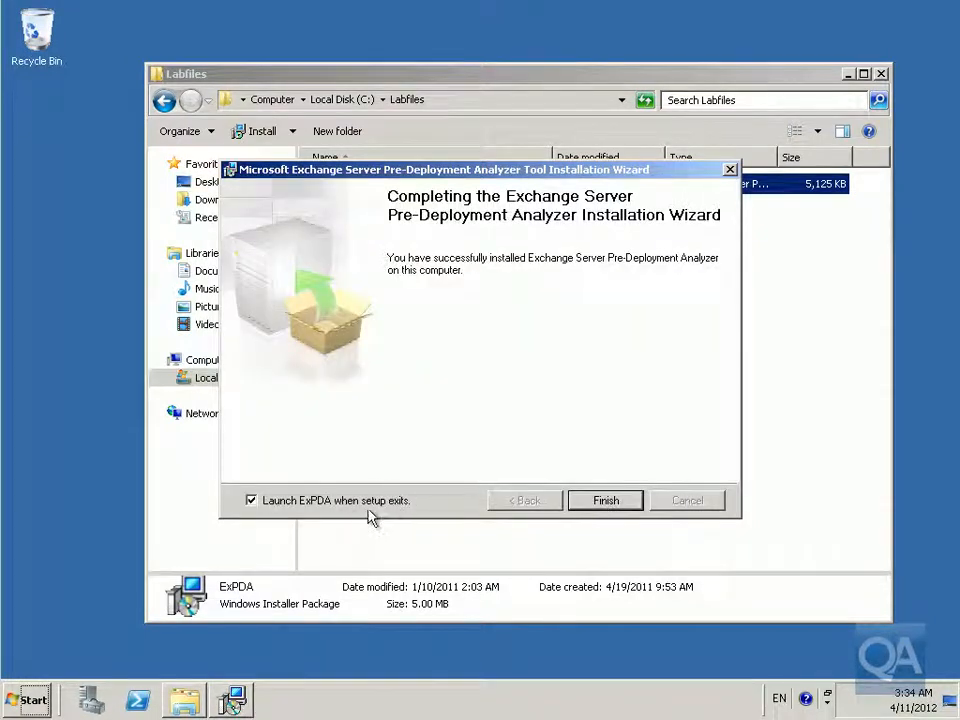
{"action": "left_click", "coordinate": [605, 500]}
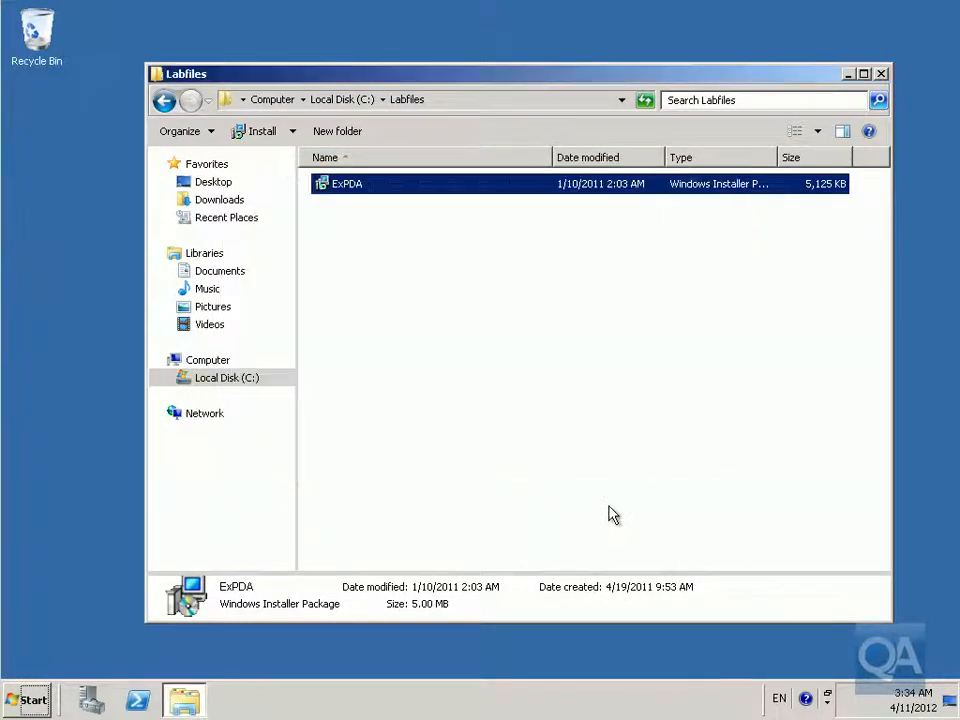
Start a new scan and connect to Active Directory server NYC-DC1.
{"action": "double_click", "coordinate": [346, 183]}
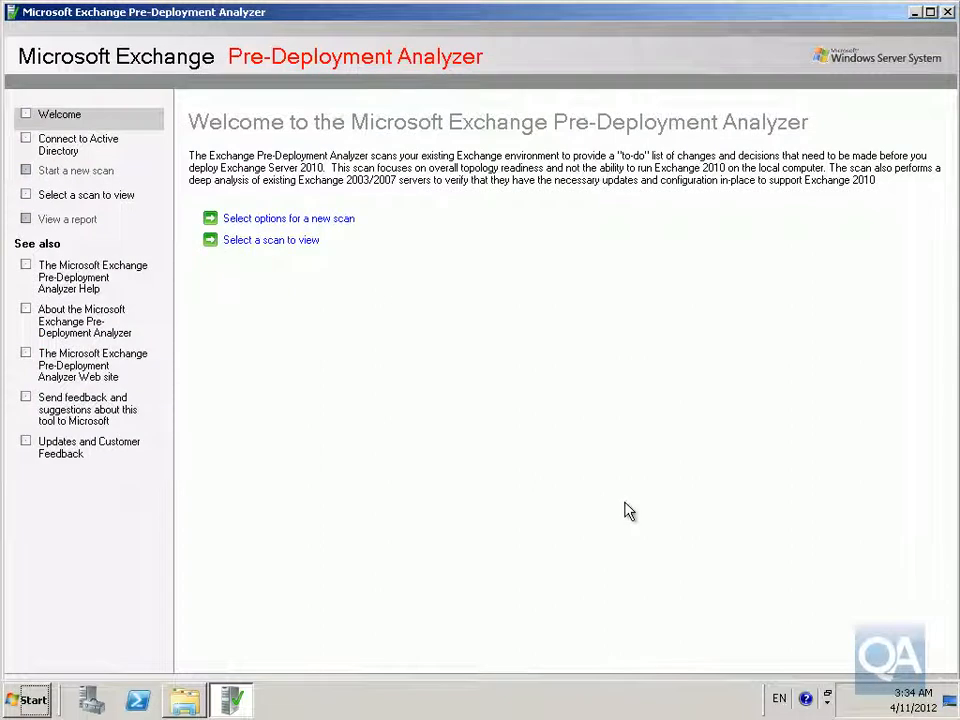
{"action": "mouse_move", "coordinate": [258, 228]}
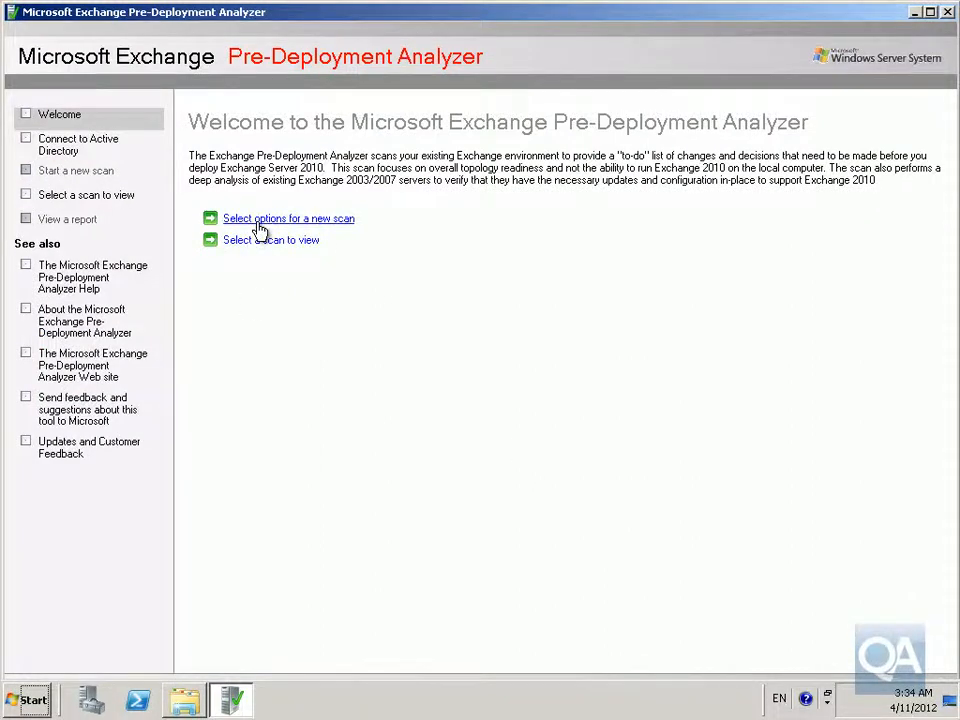
{"action": "left_click", "coordinate": [288, 218]}
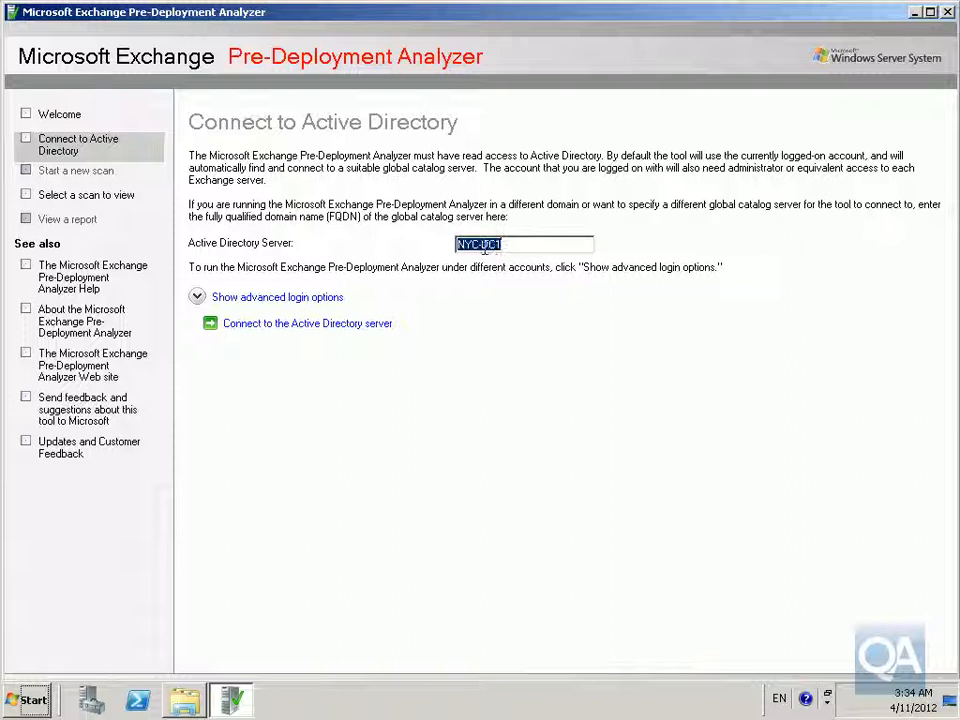
{"action": "left_click", "coordinate": [307, 323]}
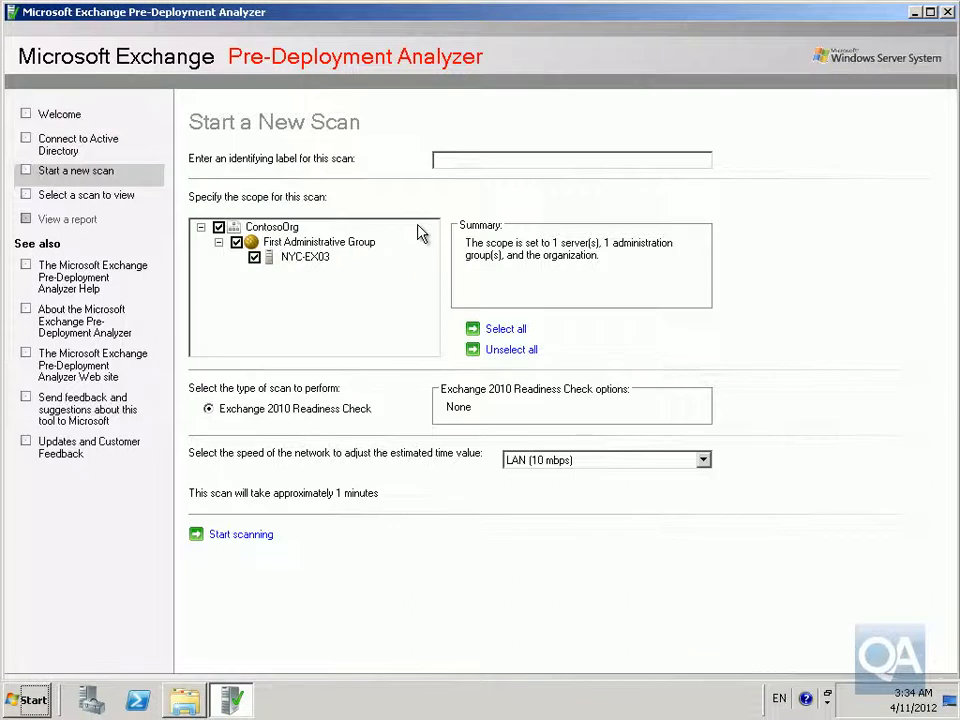
Label the scan 'Ex10 Test Scan' and choose Fast LAN (100 mbps or more) network speed.
{"action": "left_click", "coordinate": [571, 159]}
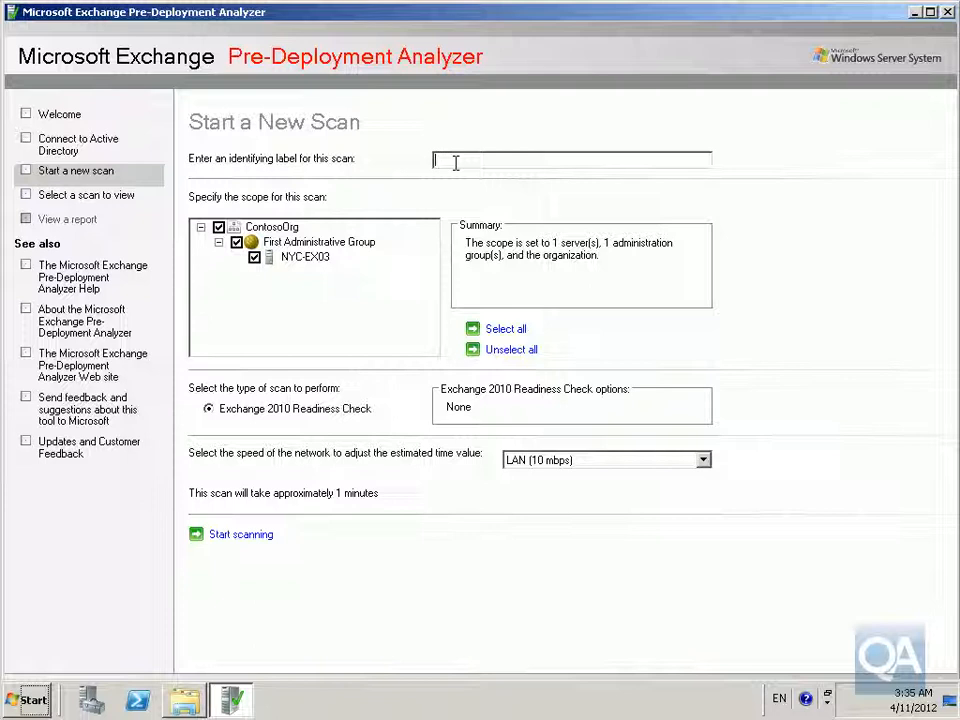
{"action": "type", "text": "Ex10"}
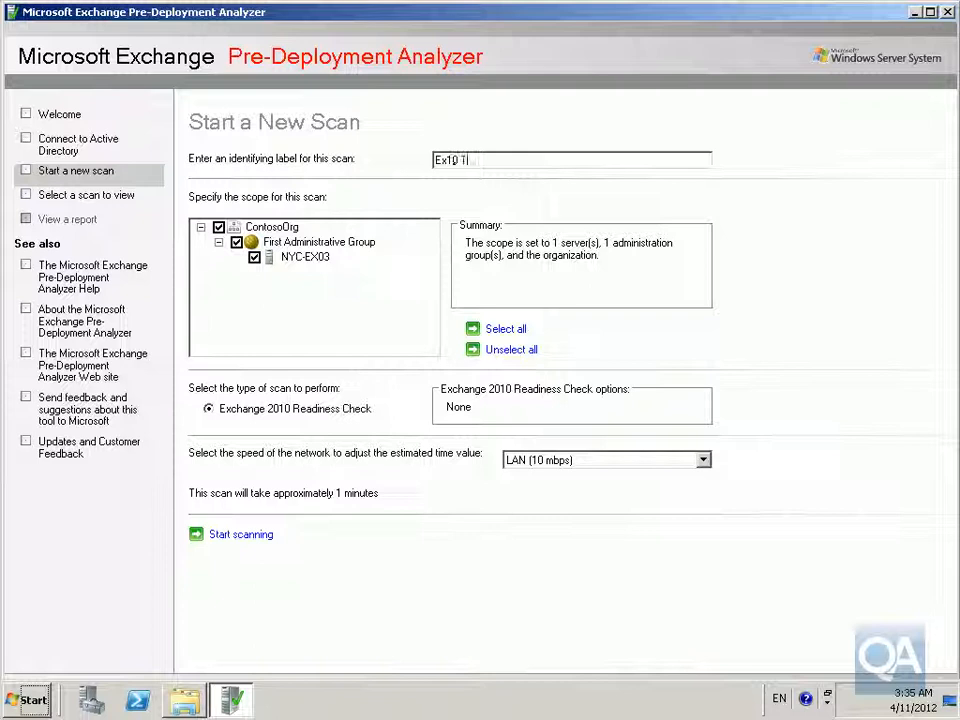
{"action": "type", "text": "Test Scan"}
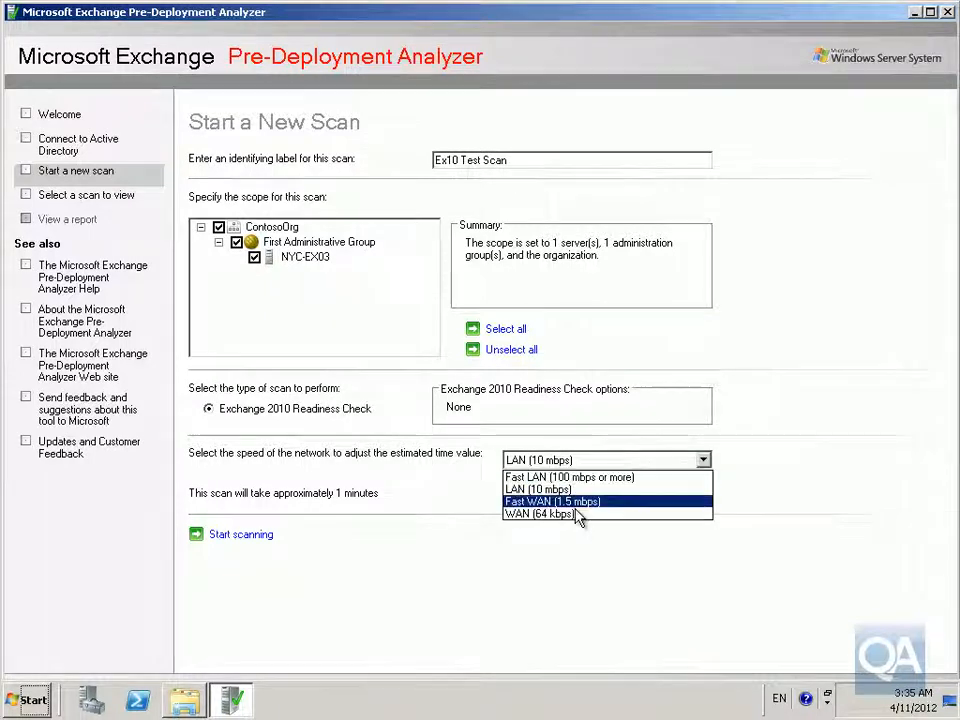
{"action": "mouse_move", "coordinate": [580, 477]}
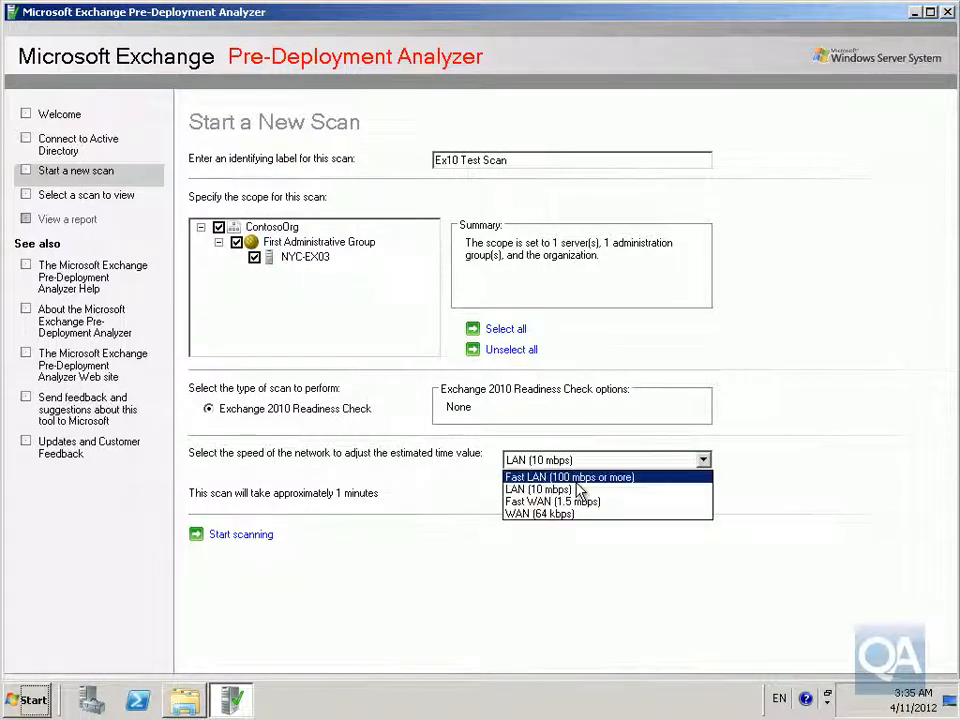
{"action": "left_click", "coordinate": [568, 476]}
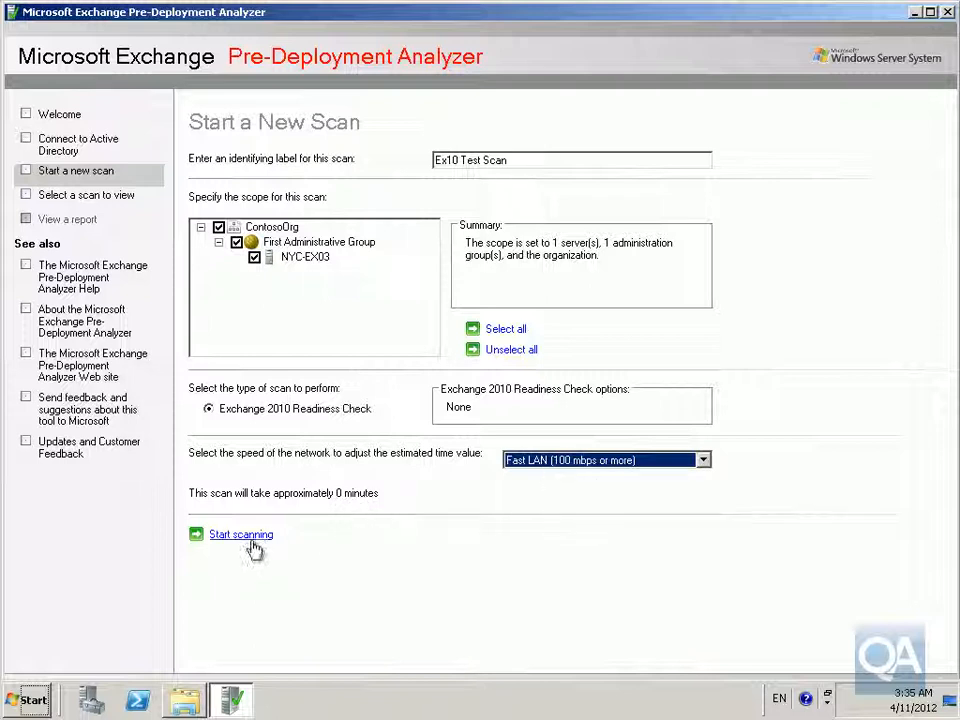
Start scanning NYC-EX03 and wait for the Scanning completed page.
{"action": "left_click", "coordinate": [240, 534]}
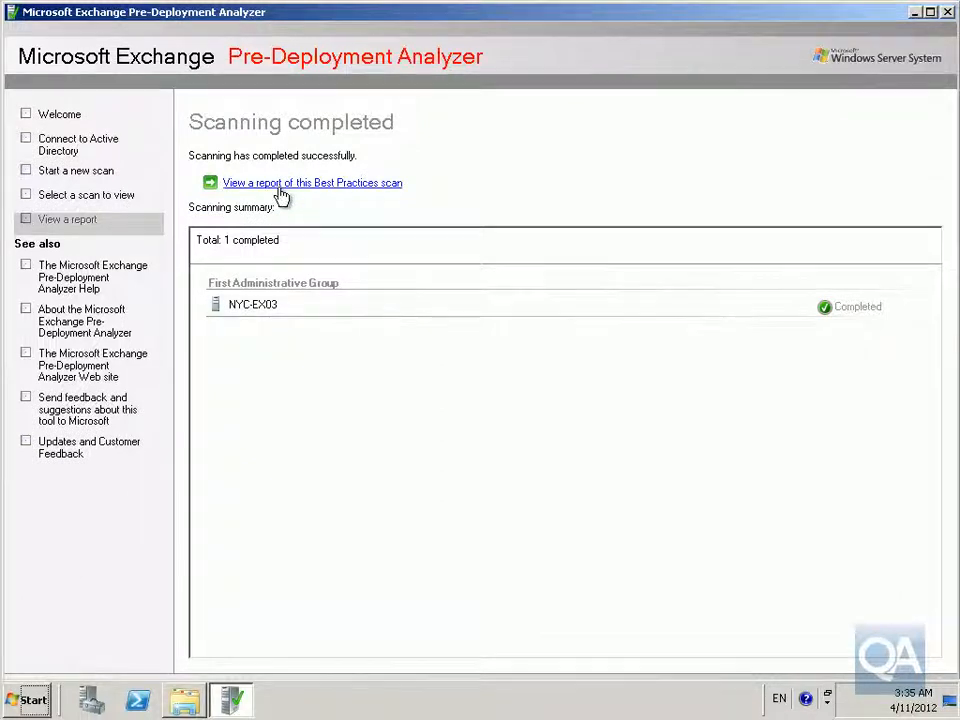
Open the Best Practices scan report and expand 'Link state suppression is not enabled'.
{"action": "left_click", "coordinate": [312, 182]}
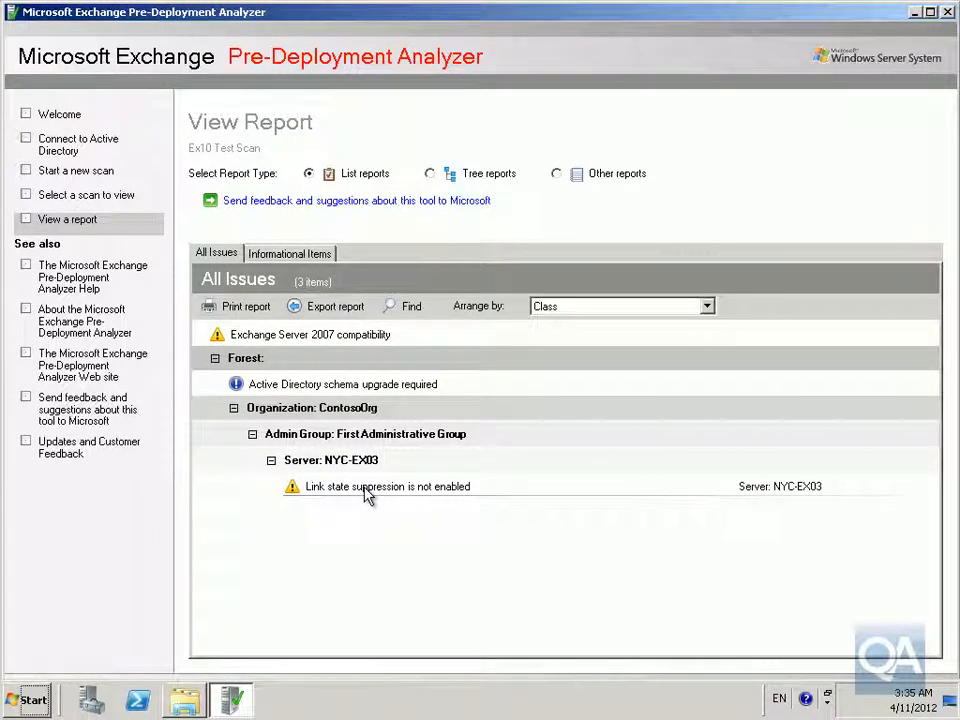
{"action": "mouse_move", "coordinate": [345, 399]}
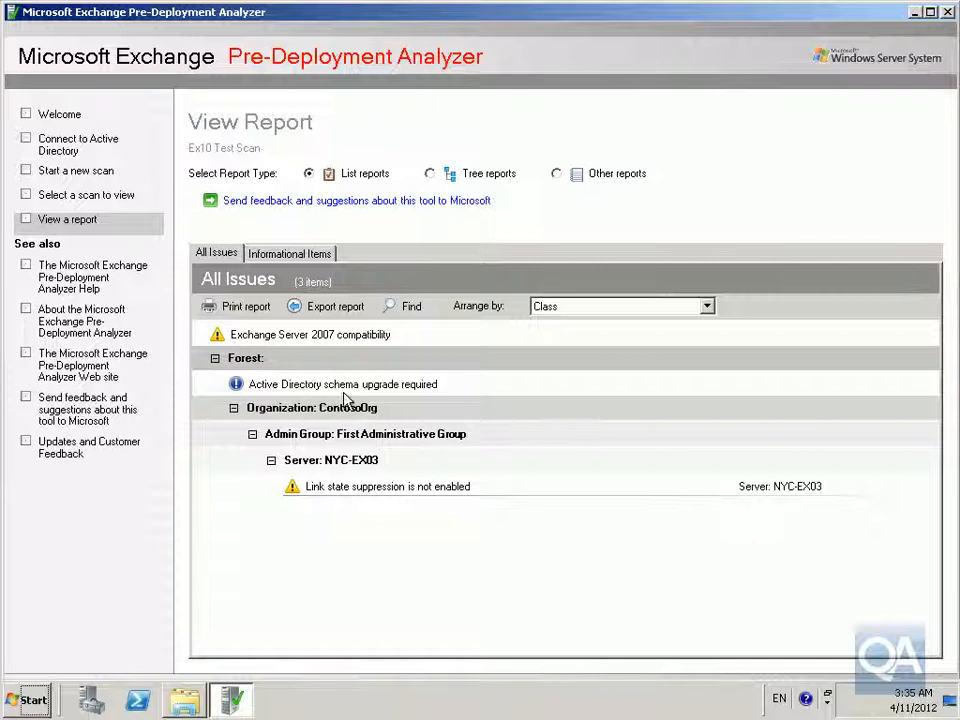
{"action": "mouse_move", "coordinate": [415, 393]}
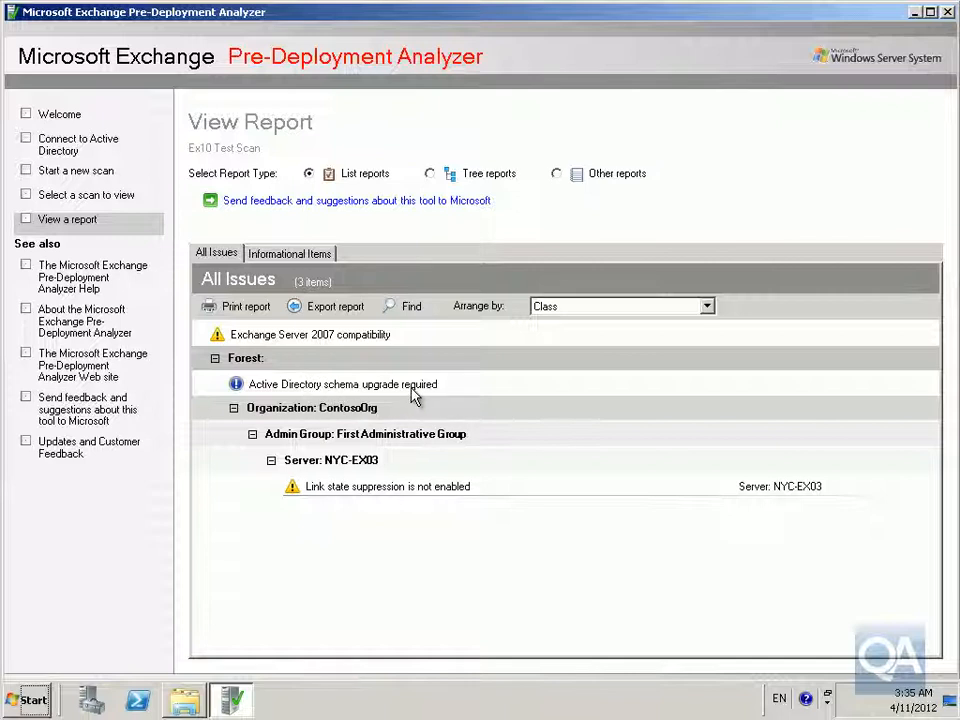
{"action": "mouse_move", "coordinate": [333, 500]}
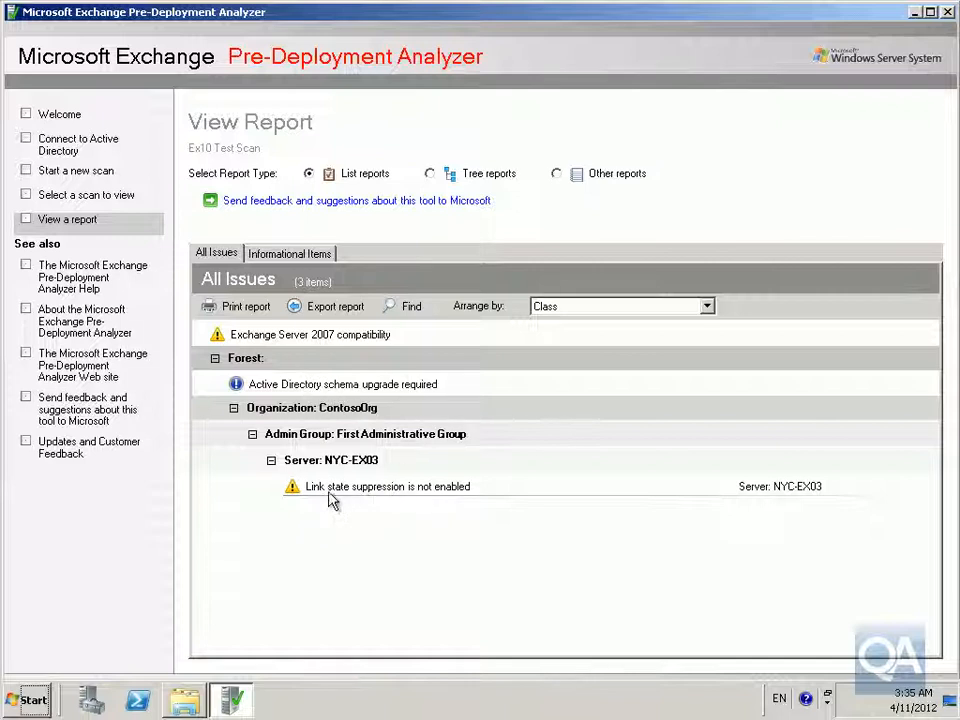
{"action": "mouse_move", "coordinate": [338, 497]}
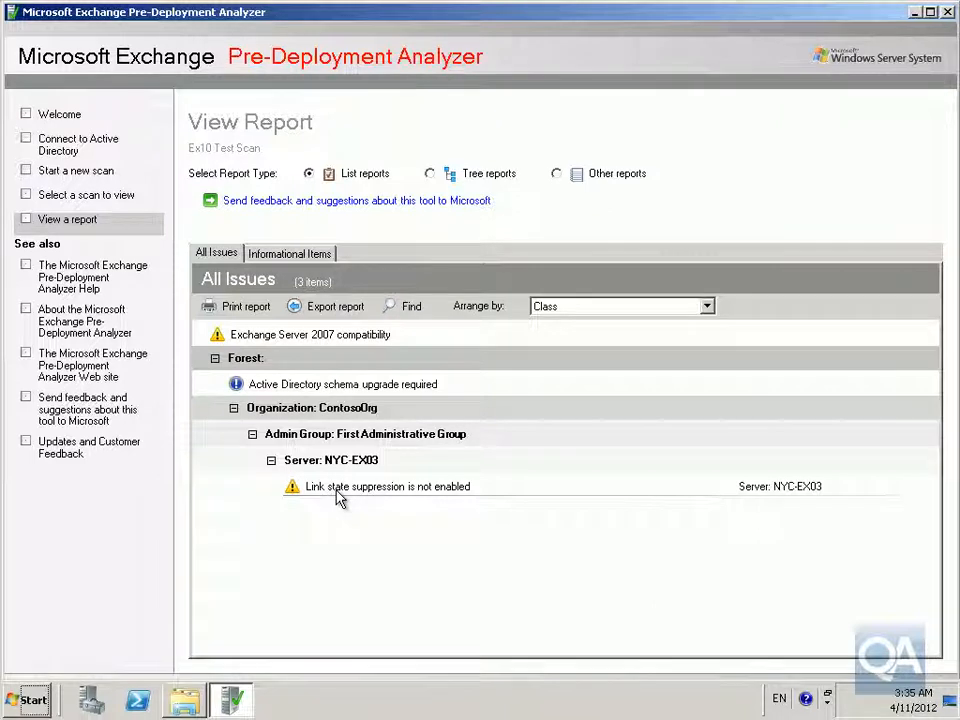
{"action": "left_click", "coordinate": [388, 486]}
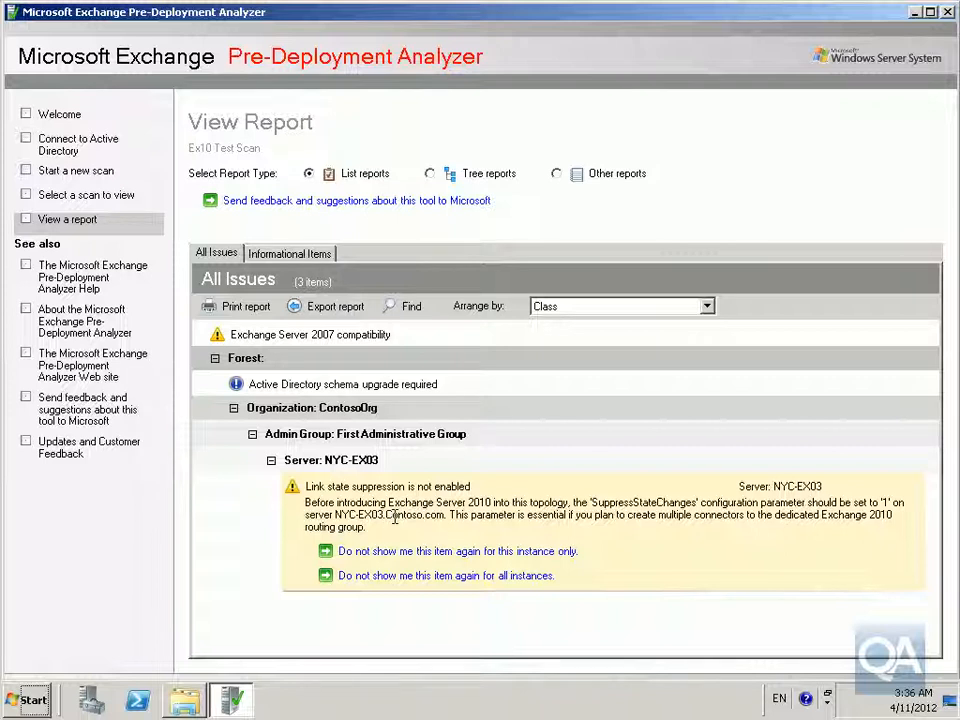
{"action": "mouse_move", "coordinate": [615, 525]}
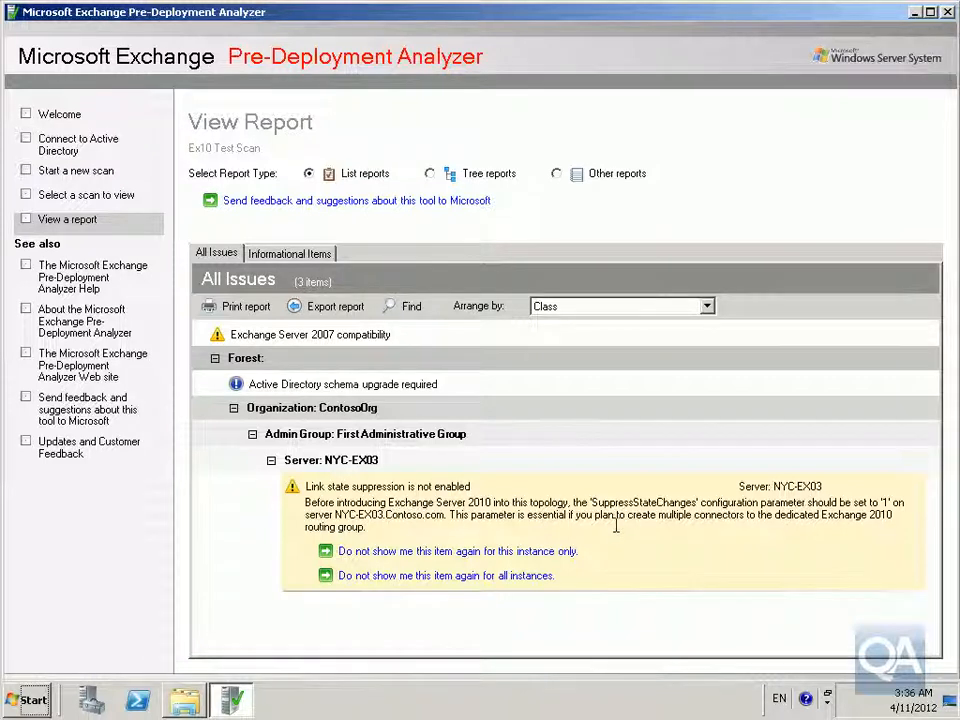